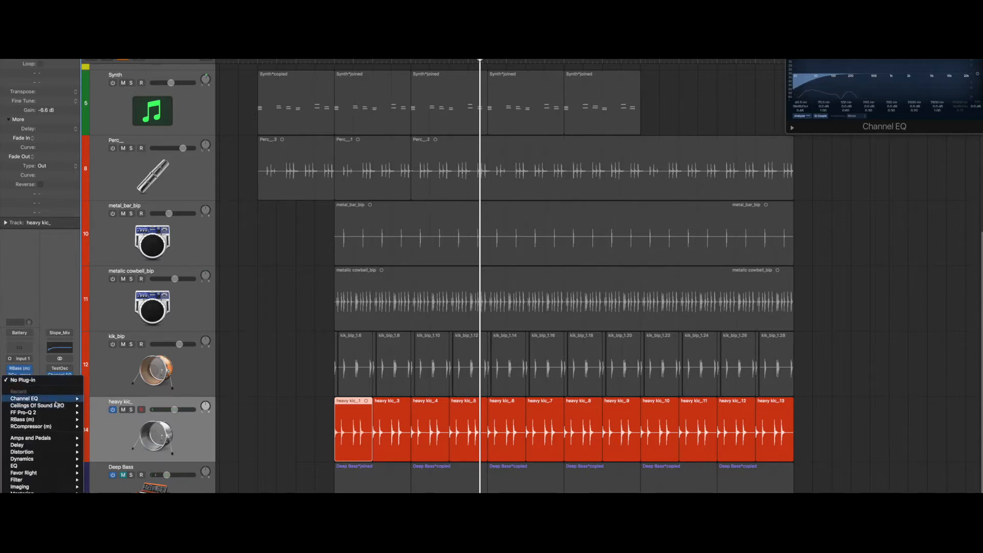
Step: Insert Ceilings of Sound PRO from Recent on the heavy kick channel strip
{"action": "left_click", "coordinate": [31, 405]}
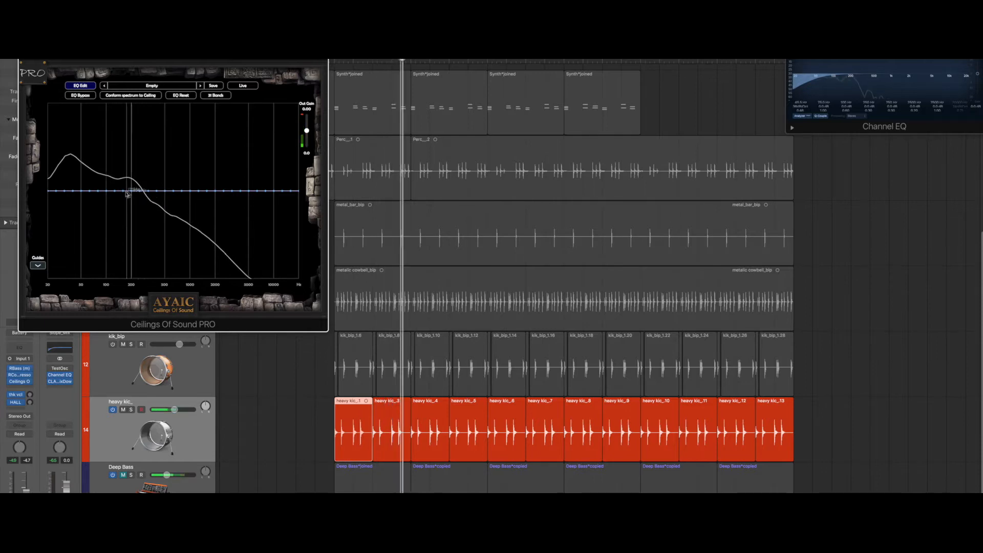
Step: Shape the heavy kick's EQ curve by dragging a band down toward the target slope
{"action": "left_click_drag", "start_coordinate": [132, 190], "coordinate": [132, 204]}
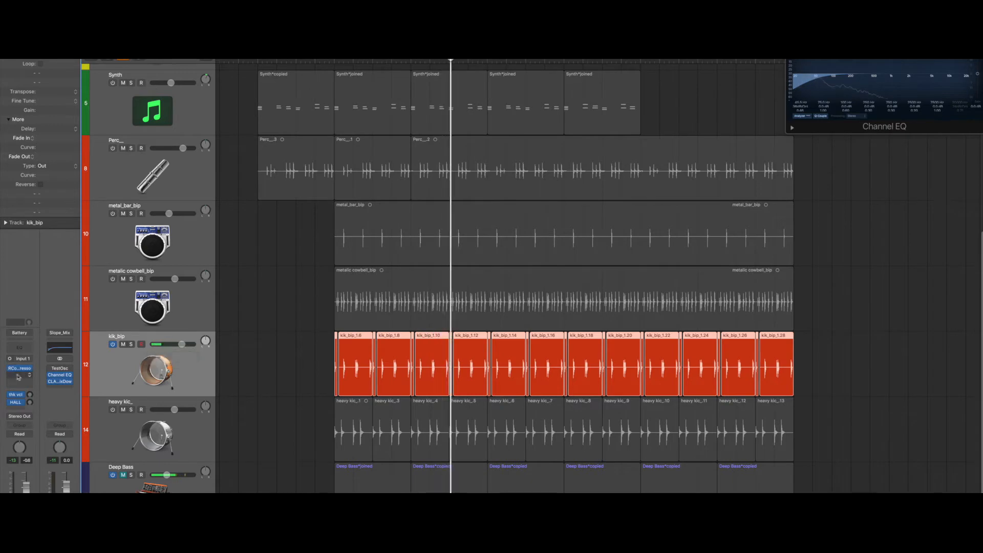
Step: Load Ceilings of Sound PRO on kik_bip and raise its bands from about 300 Hz to 15 kHz
{"action": "left_click", "coordinate": [19, 368]}
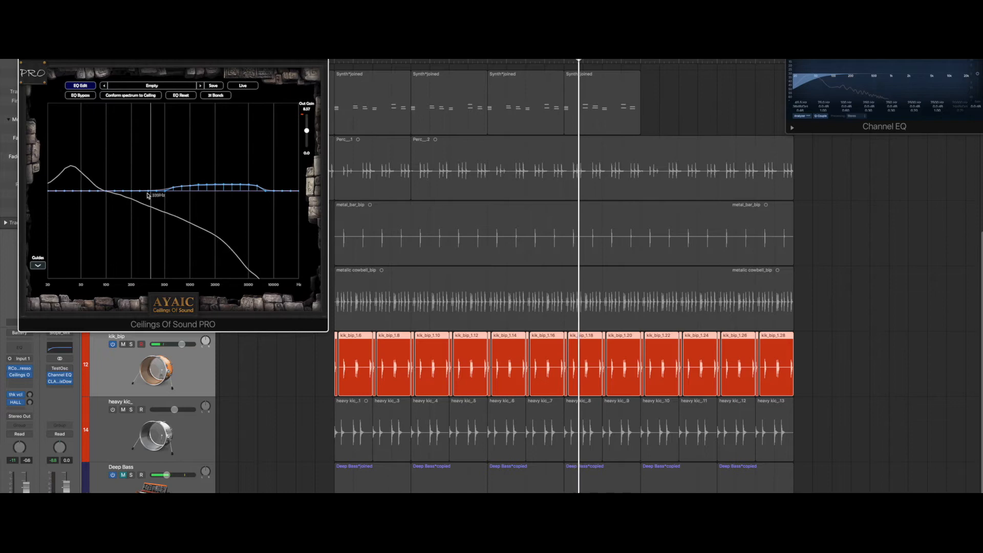
{"action": "left_click_drag", "start_coordinate": [160, 185], "coordinate": [248, 178]}
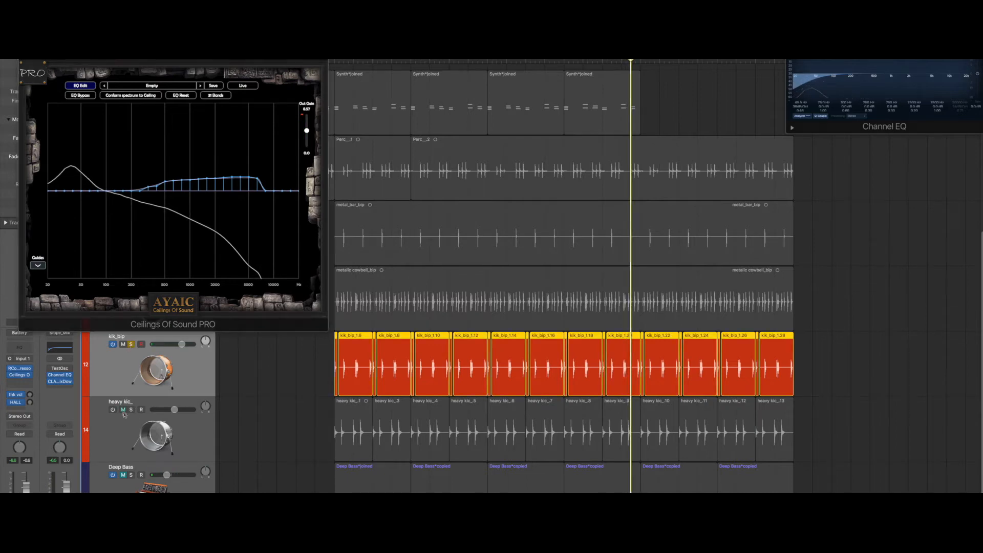
Step: Close the kik_bip Ceilings of Sound PRO window
{"action": "left_click", "coordinate": [131, 410]}
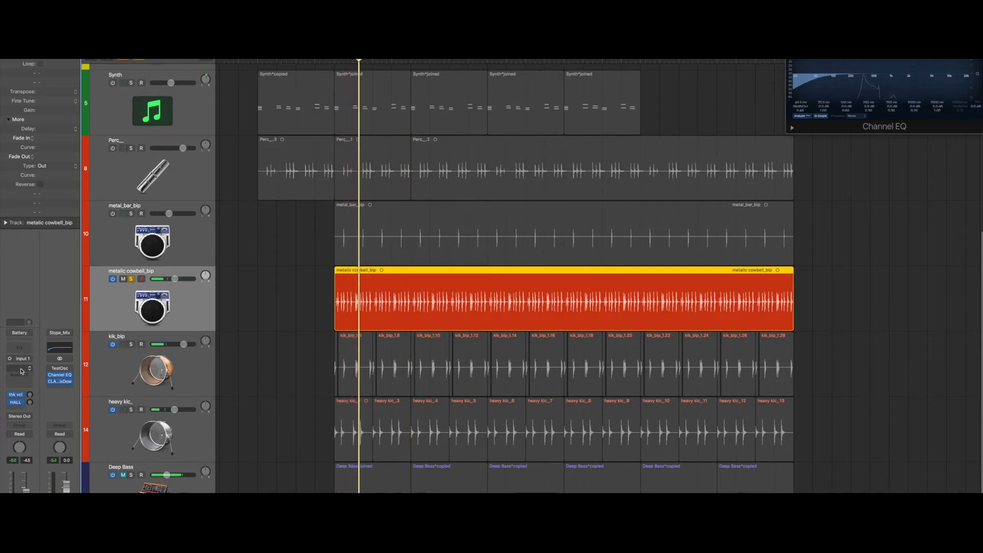
Step: Load Ceilings of Sound PRO on the metallic cowbell_bip channel strip
{"action": "left_click", "coordinate": [18, 368]}
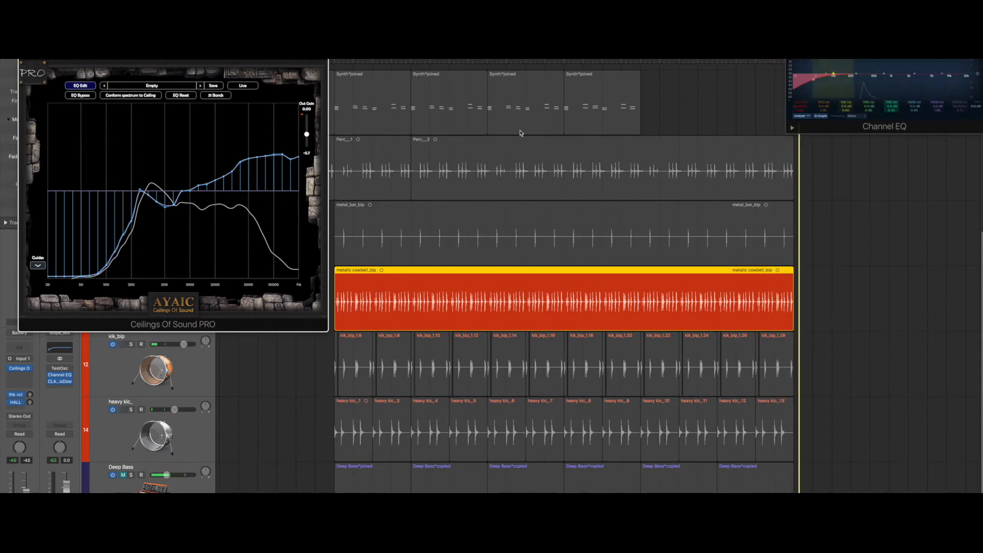
Step: Pull the cowbell's 200–500 Hz EQ points closer to the ceiling line
{"action": "left_click_drag", "start_coordinate": [148, 188], "coordinate": [142, 198]}
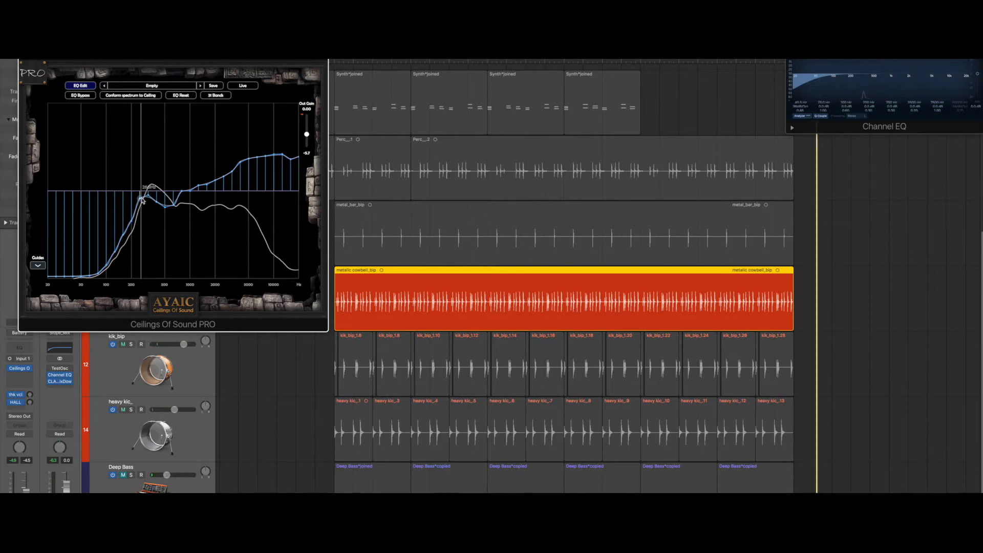
{"action": "left_click_drag", "start_coordinate": [142, 200], "coordinate": [152, 203]}
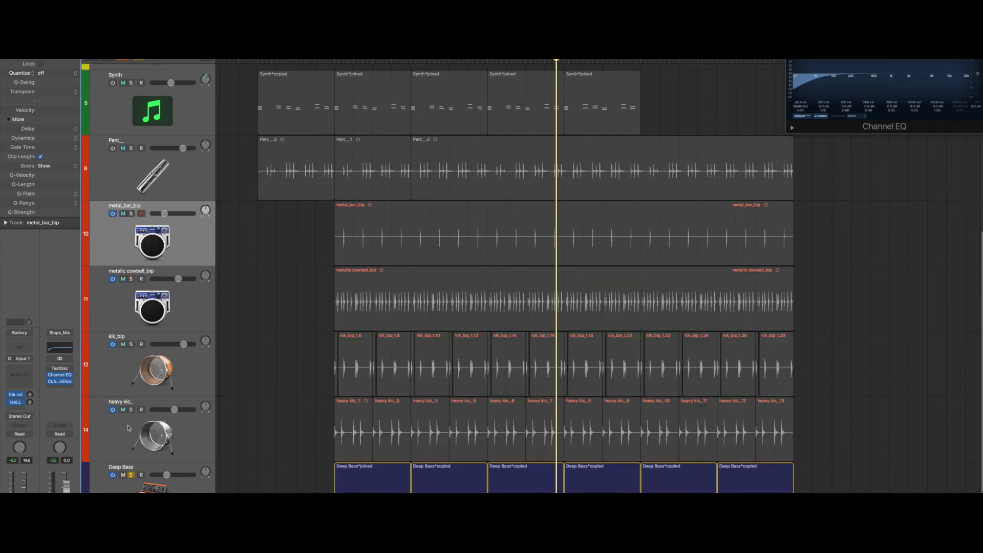
{"action": "mouse_move", "coordinate": [328, 456]}
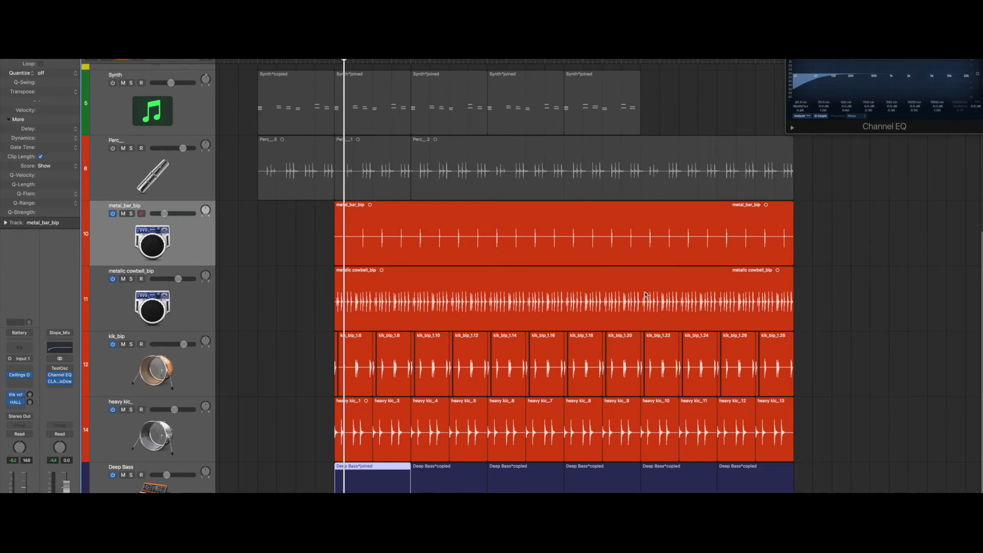
{"action": "mouse_move", "coordinate": [631, 322]}
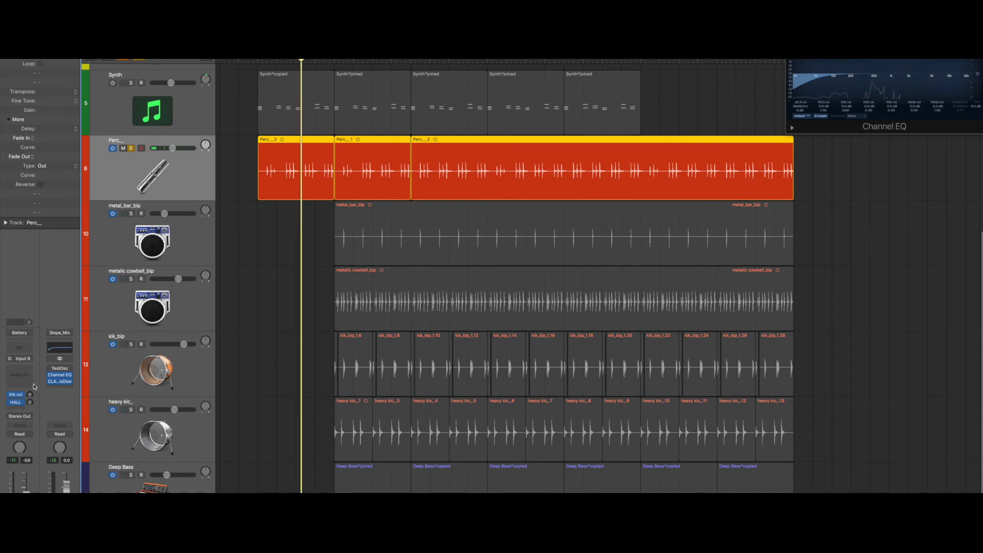
Step: Bring up the Perc_ track's plug-in list showing Ceilings of Sound PRO under Recent
{"action": "left_click", "coordinate": [19, 375]}
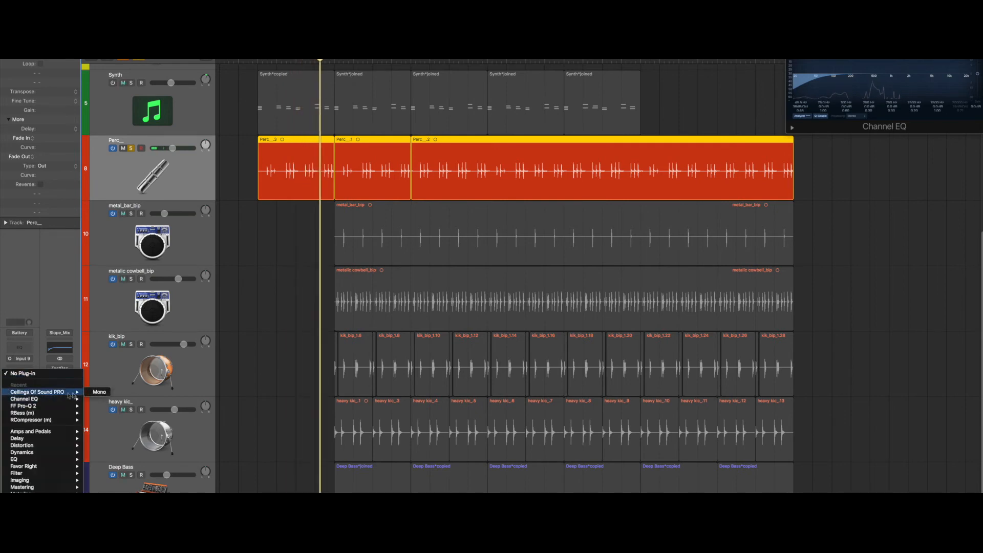
Step: Insert Ceilings of Sound PRO on the Perc track and switch it to EQ Edit
{"action": "left_click", "coordinate": [39, 391]}
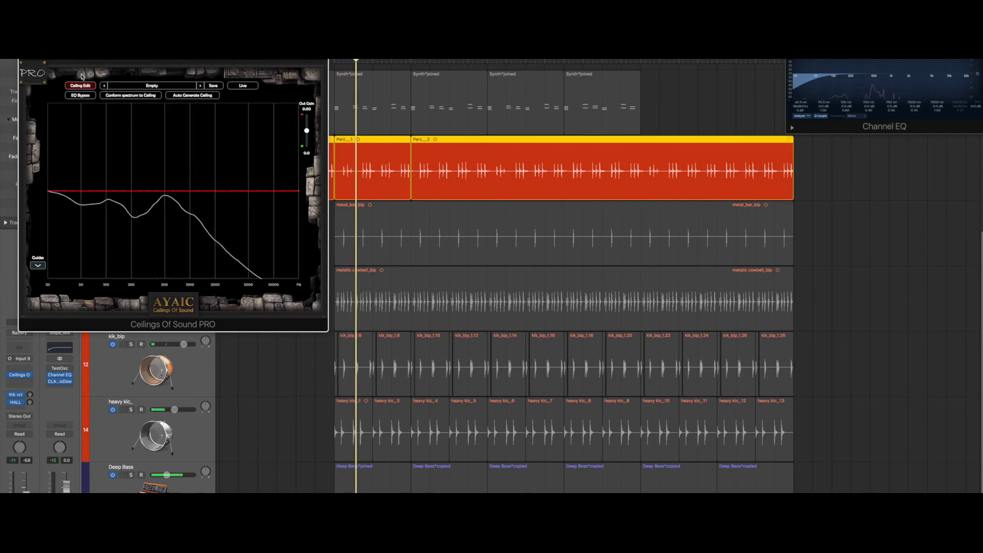
{"action": "left_click", "coordinate": [80, 85]}
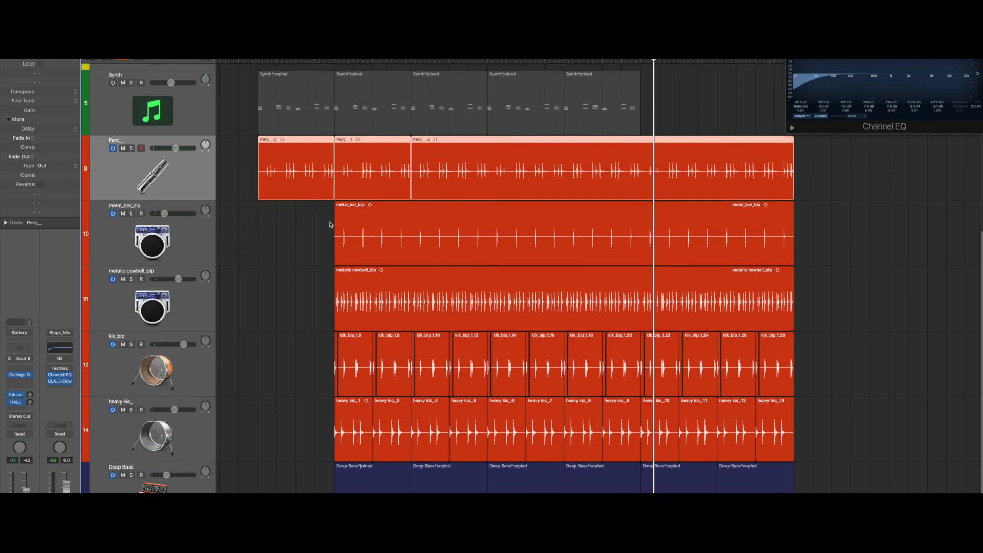
{"action": "mouse_move", "coordinate": [355, 233]}
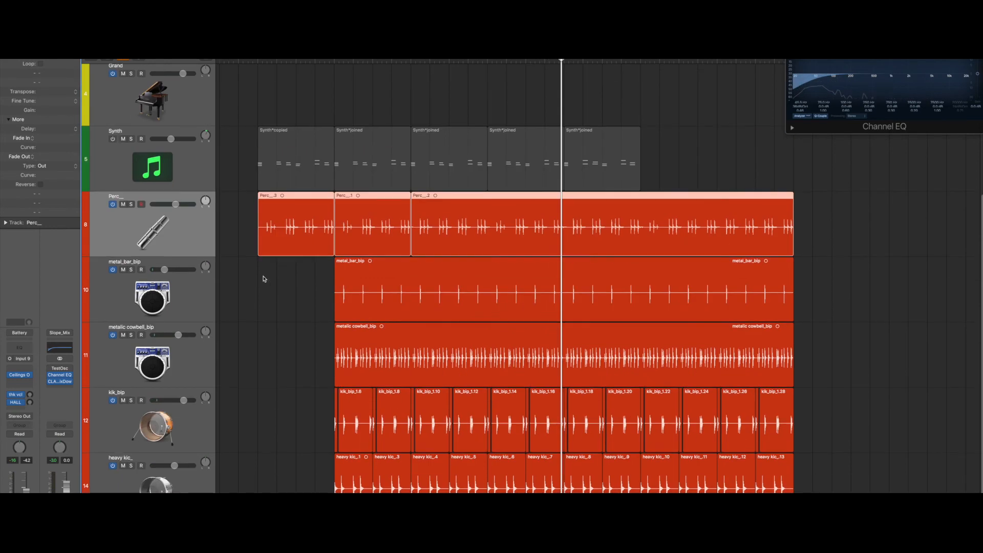
{"action": "left_click", "coordinate": [128, 159]}
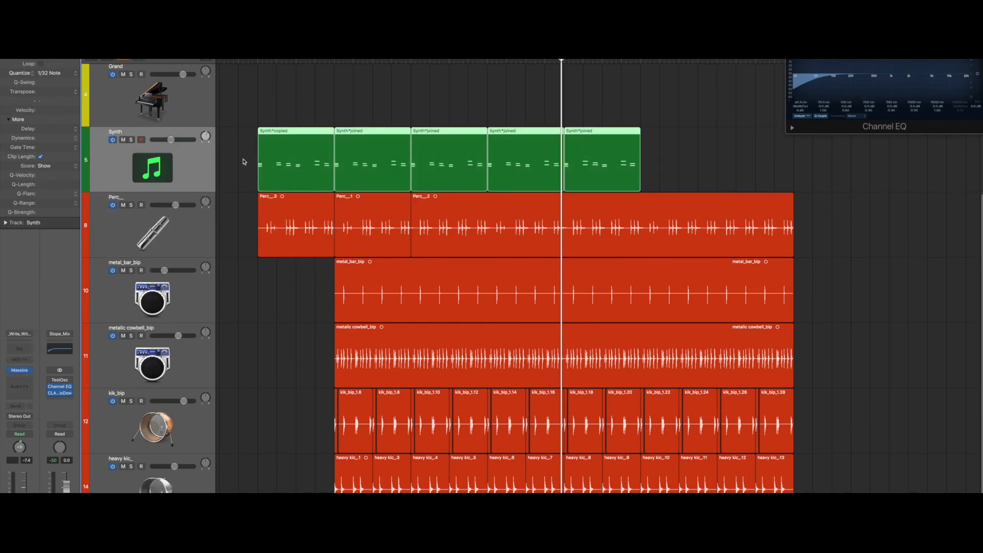
{"action": "mouse_move", "coordinate": [530, 106]}
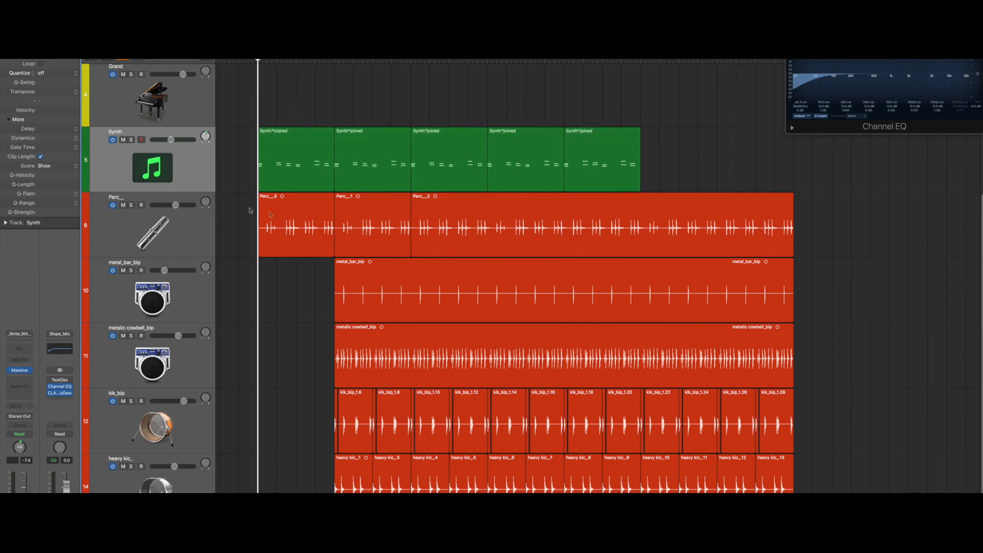
Step: Insert Ceilings of Sound PRO (Stereo) on the Synth track and switch to EQ Edit
{"action": "left_click", "coordinate": [131, 139]}
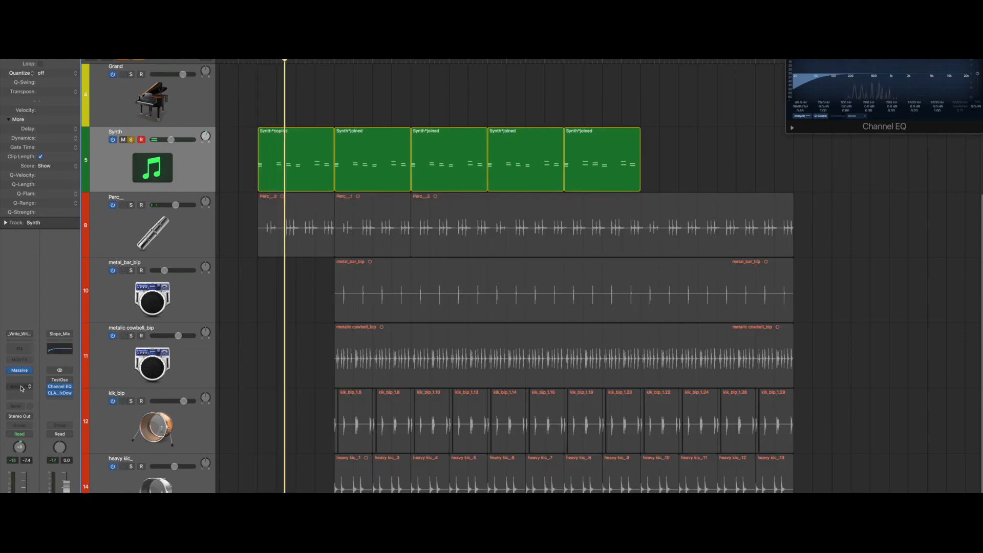
{"action": "left_click", "coordinate": [20, 387]}
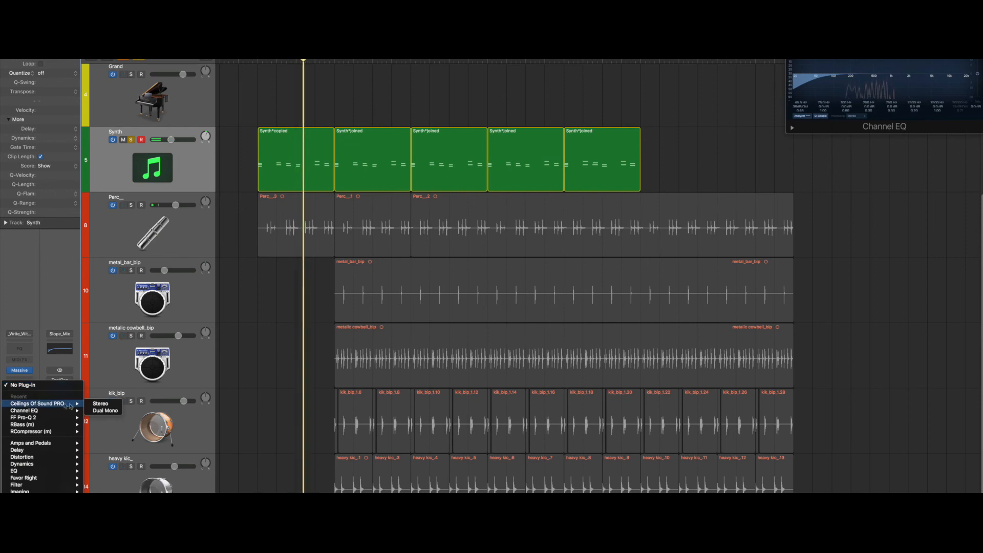
{"action": "left_click", "coordinate": [101, 404]}
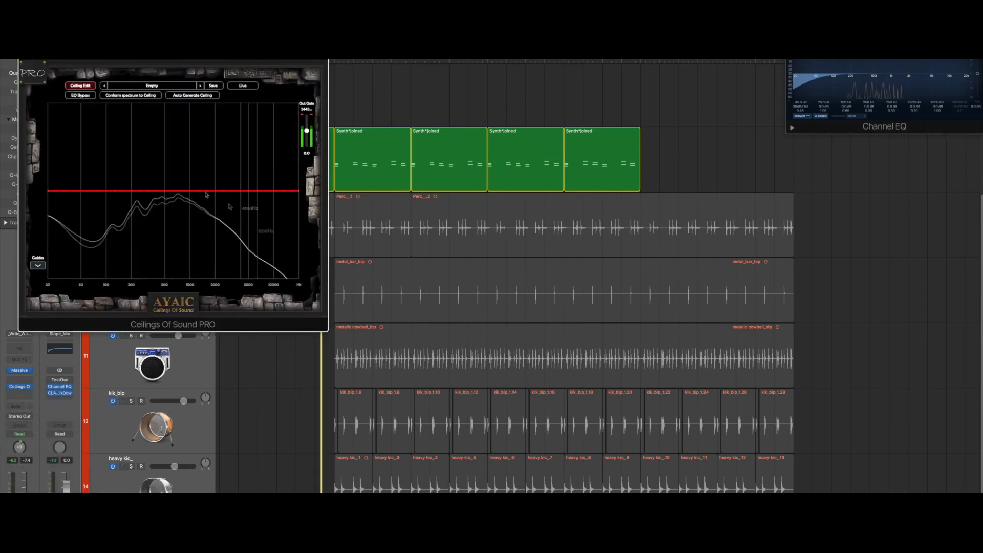
{"action": "left_click", "coordinate": [79, 85]}
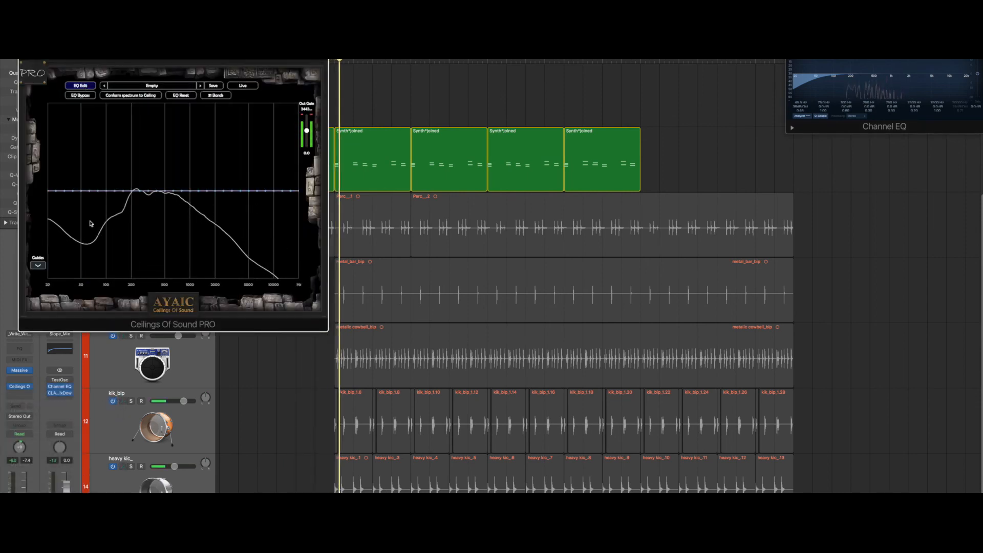